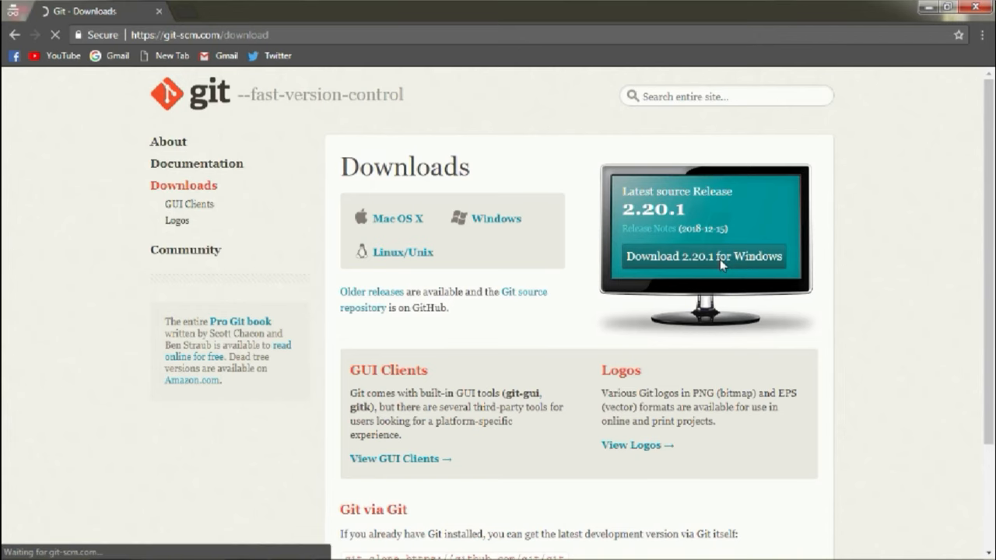
# Step: Download Git 2.20.1 for Windows and install it with the default folder and command-line PATH option
pyautogui.click(703, 255)
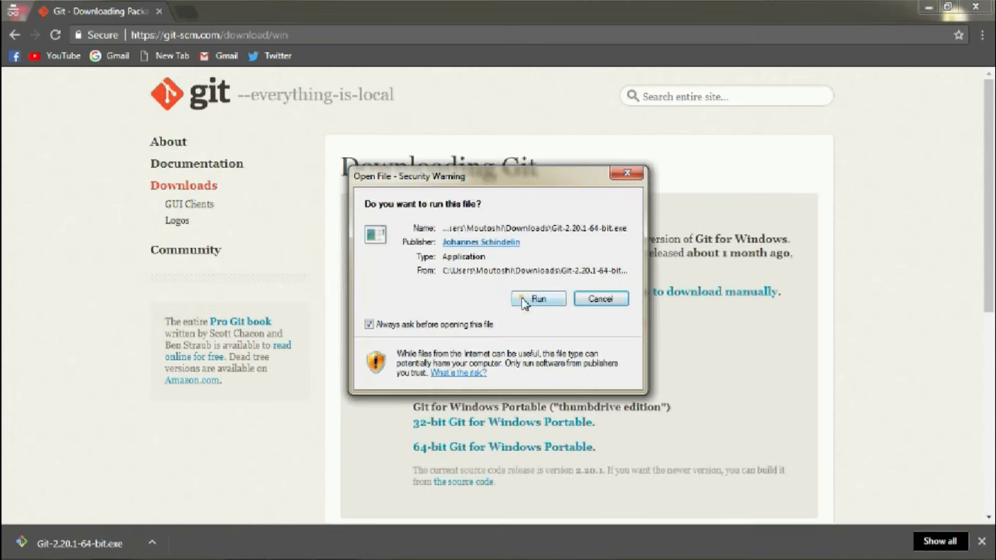
pyautogui.click(538, 299)
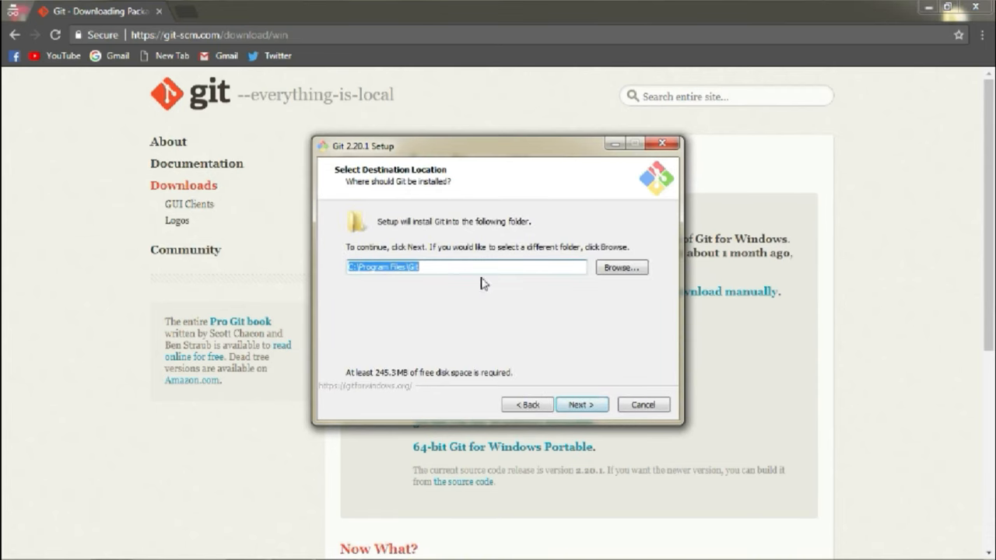
pyautogui.click(582, 405)
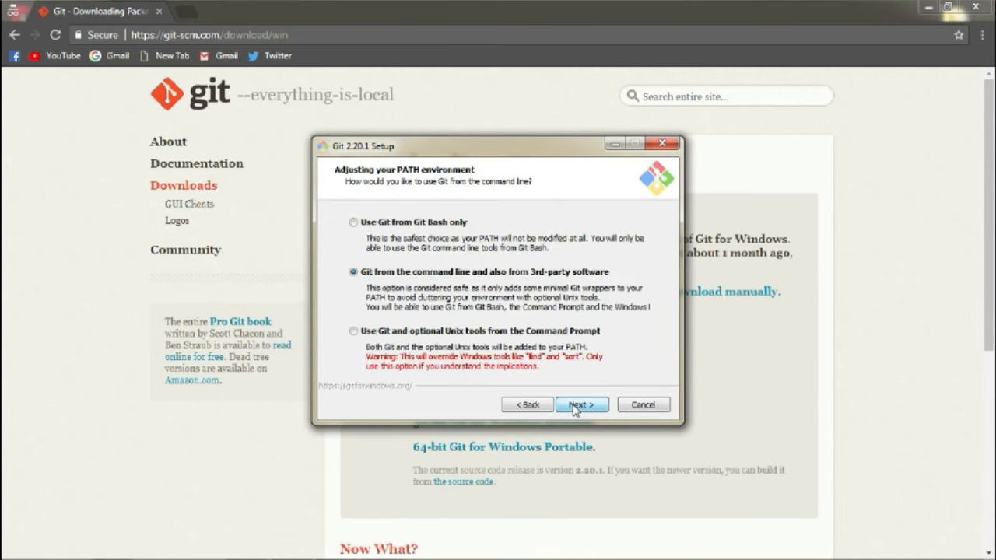
pyautogui.click(582, 405)
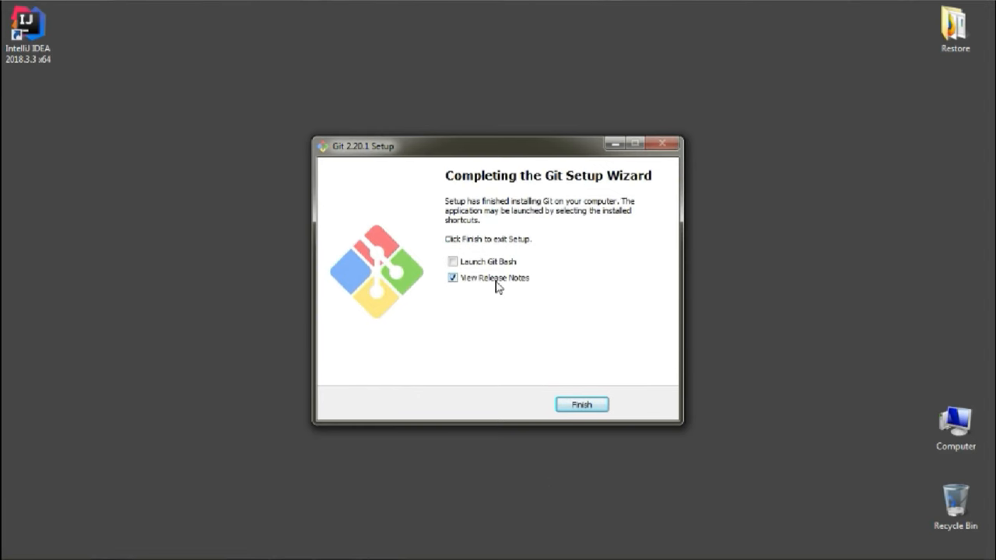
pyautogui.click(582, 404)
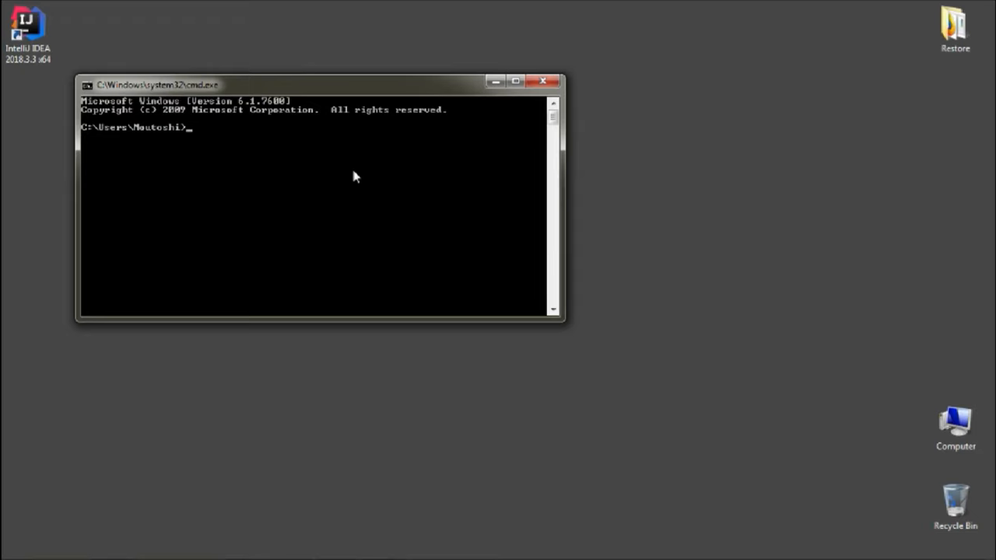
# Step: Run git in Command Prompt and review its usage and common-command list
pyautogui.write('git')
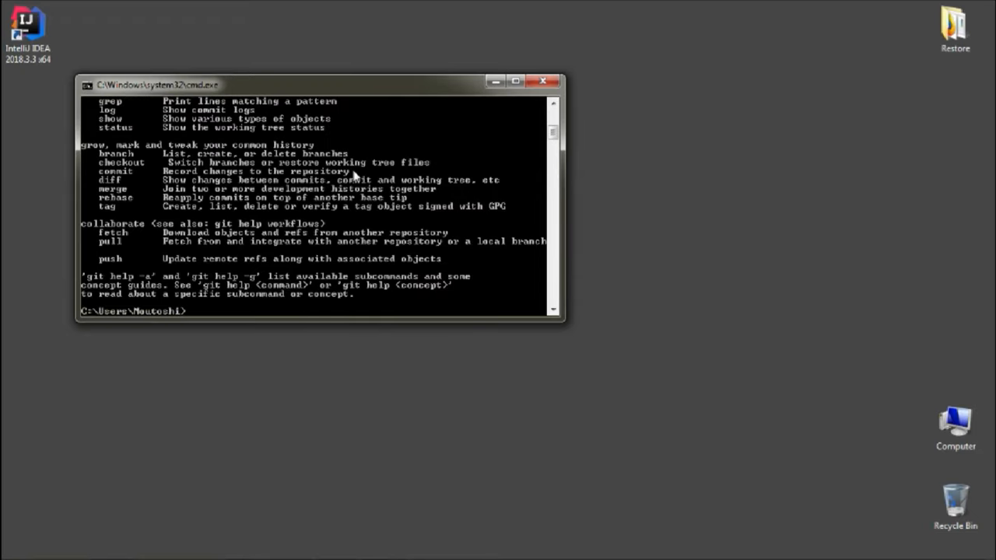
pyautogui.scroll(3)
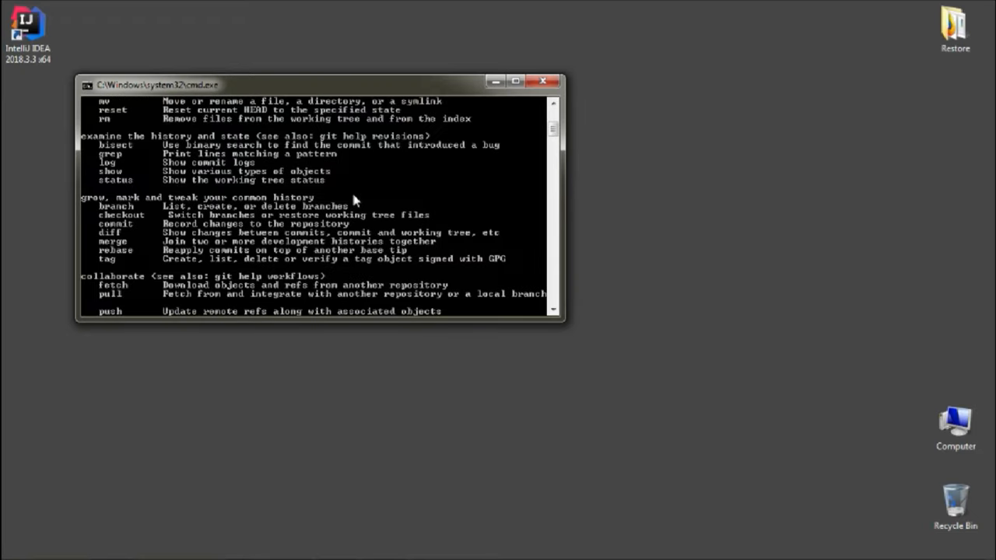
pyautogui.scroll(3)
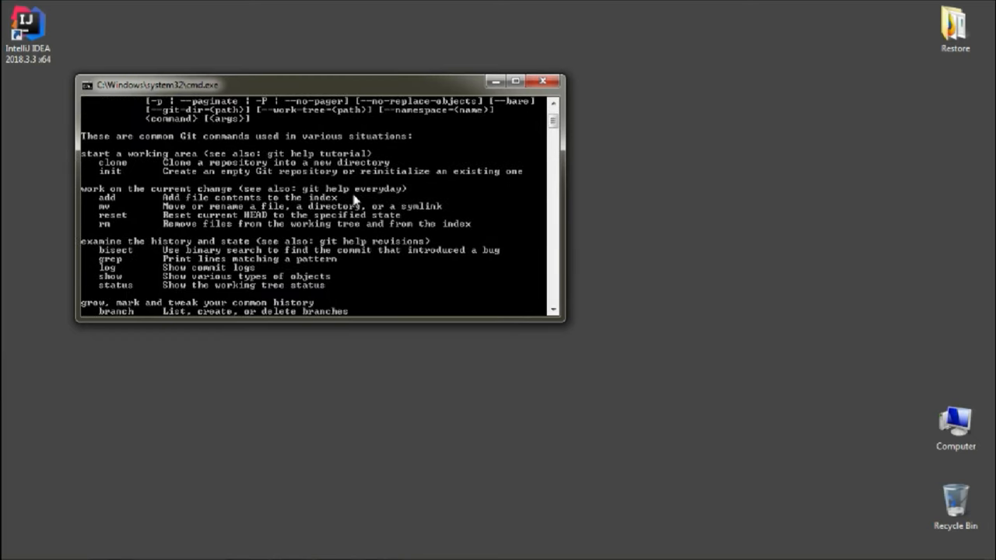
pyautogui.scroll(-3)
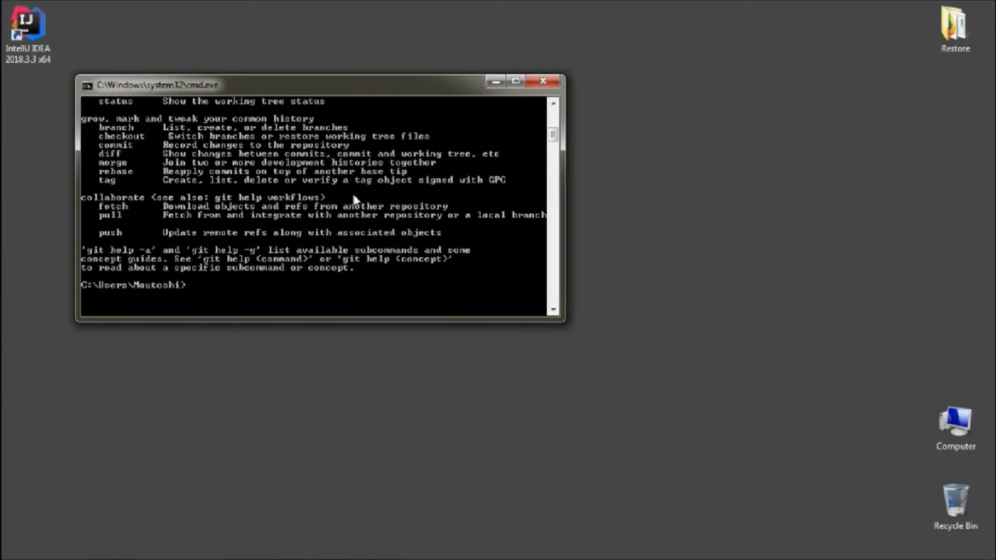
pyautogui.scroll(3)
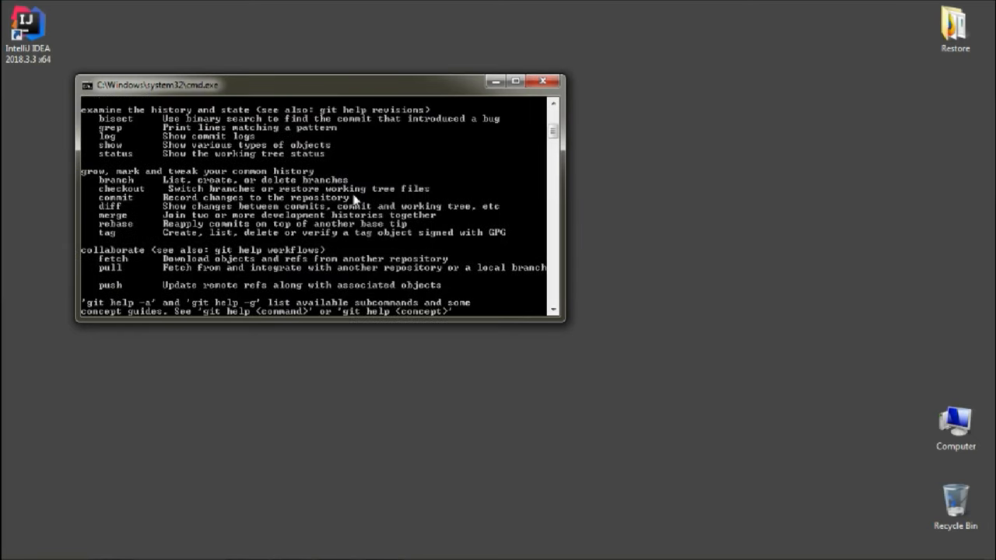